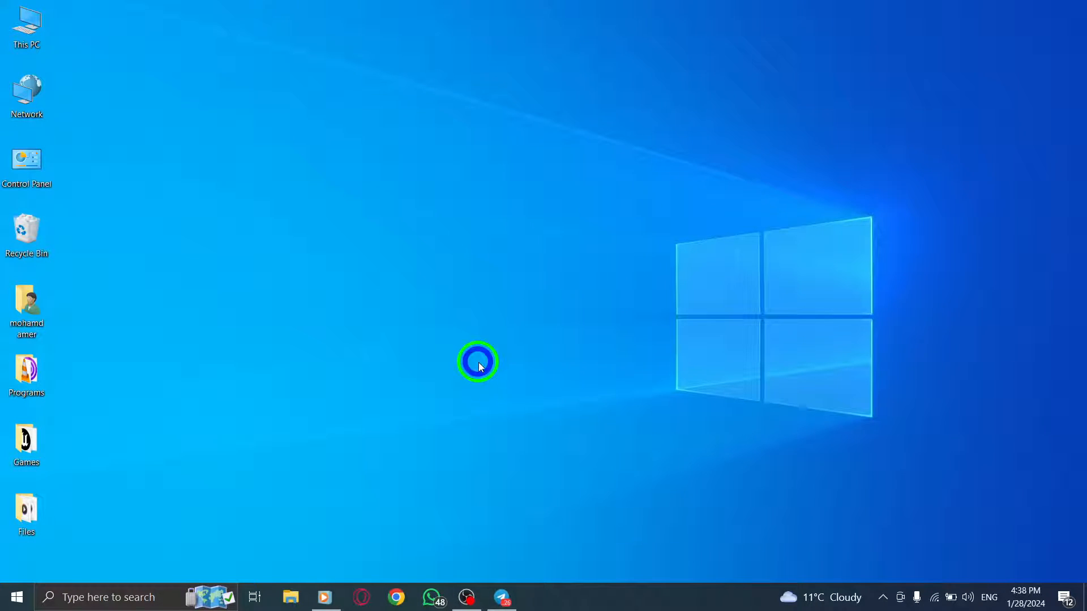
mouse_move(548, 233)
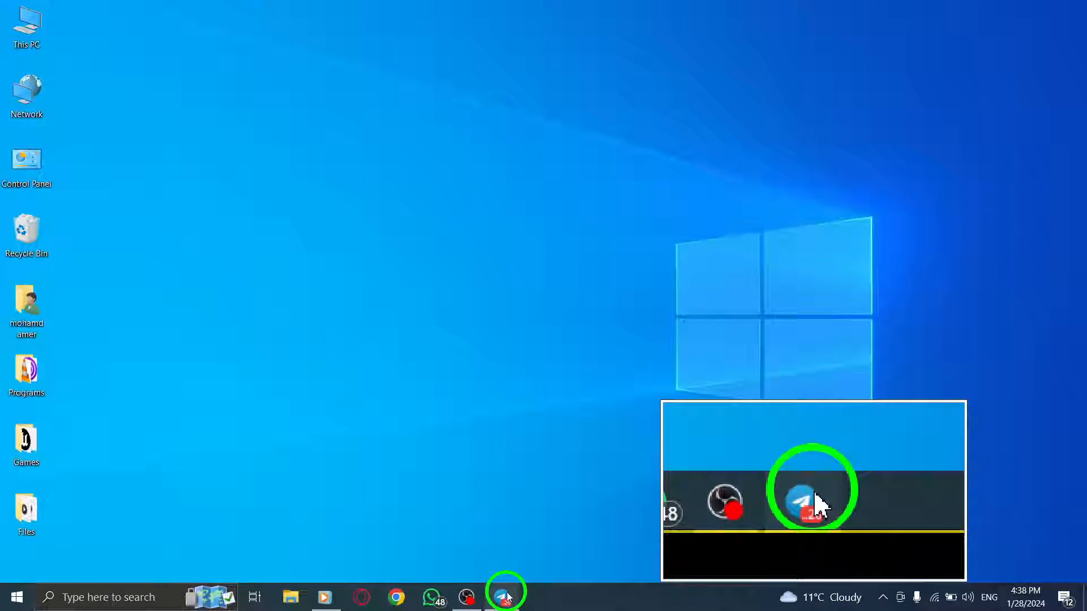
- Launch Telegram from the taskbar and show its main side menu
left_click(505, 596)
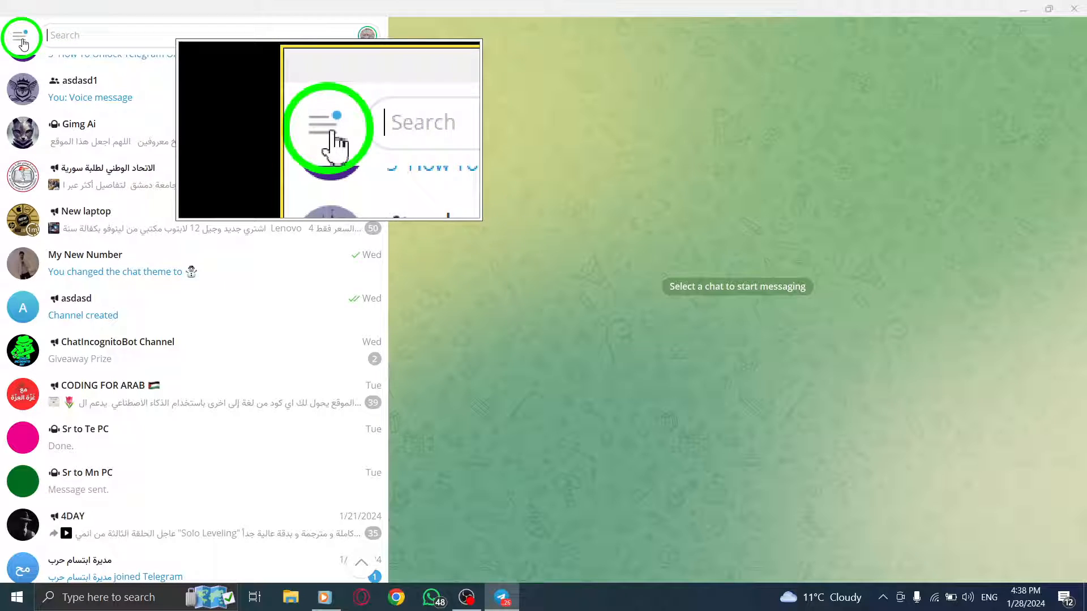
left_click(21, 35)
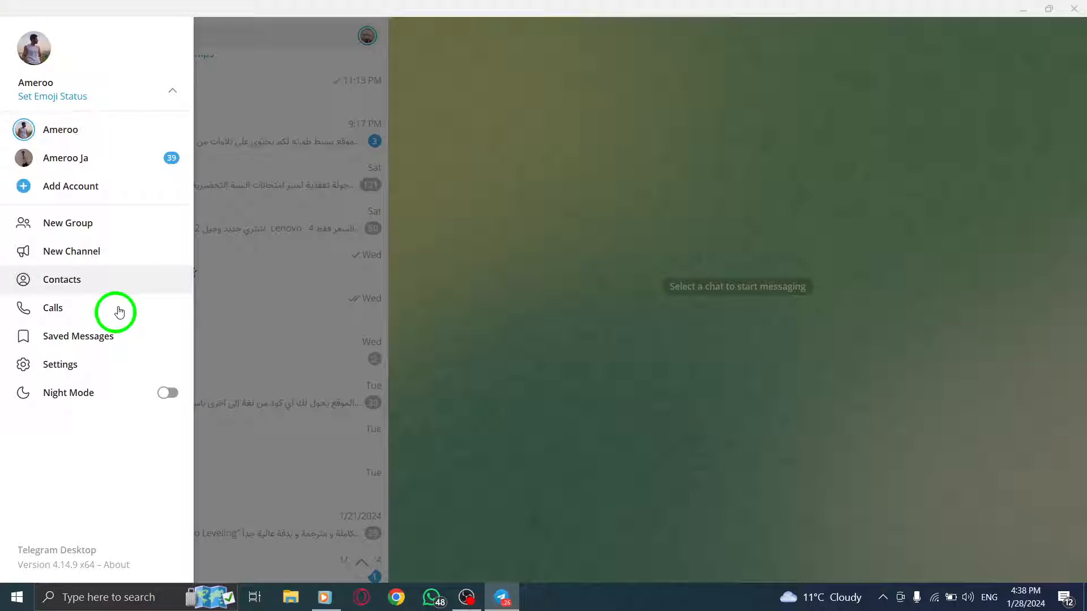
- Go from Settings into the Privacy and Security page
left_click(60, 364)
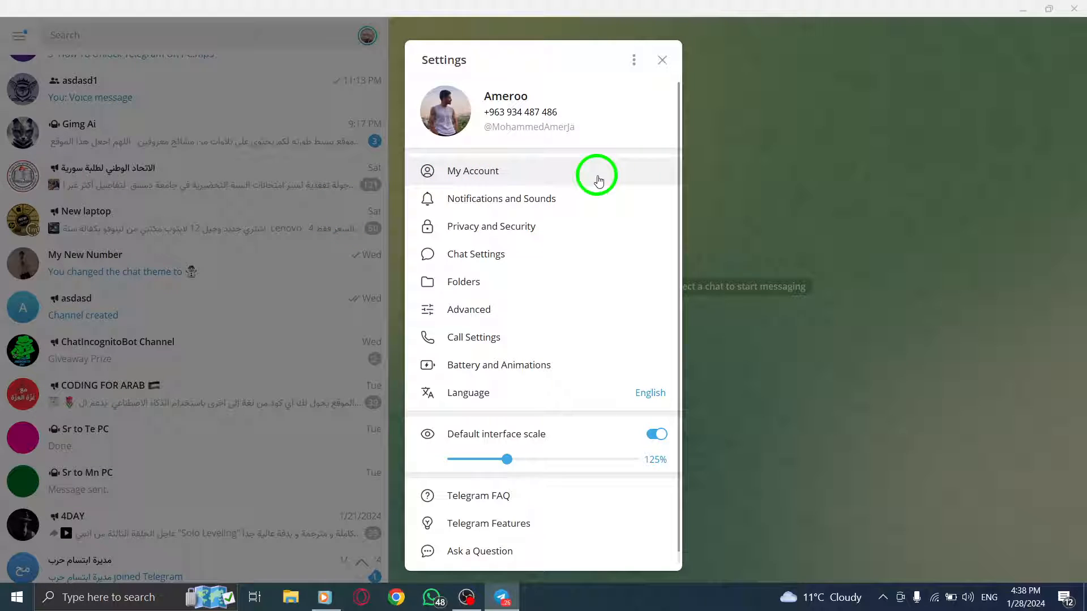
mouse_move(589, 130)
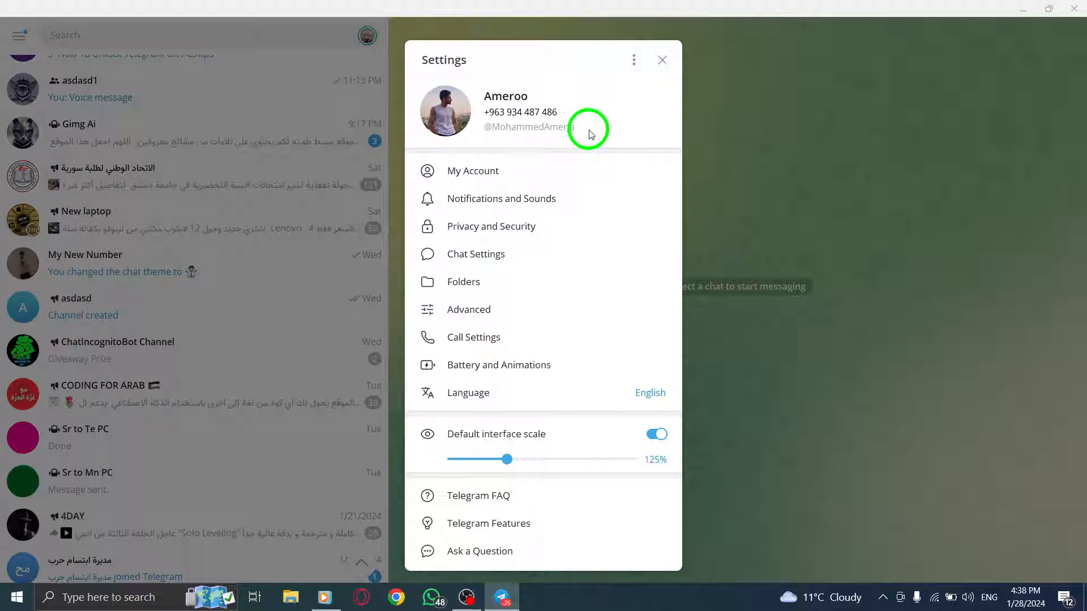
left_click(491, 227)
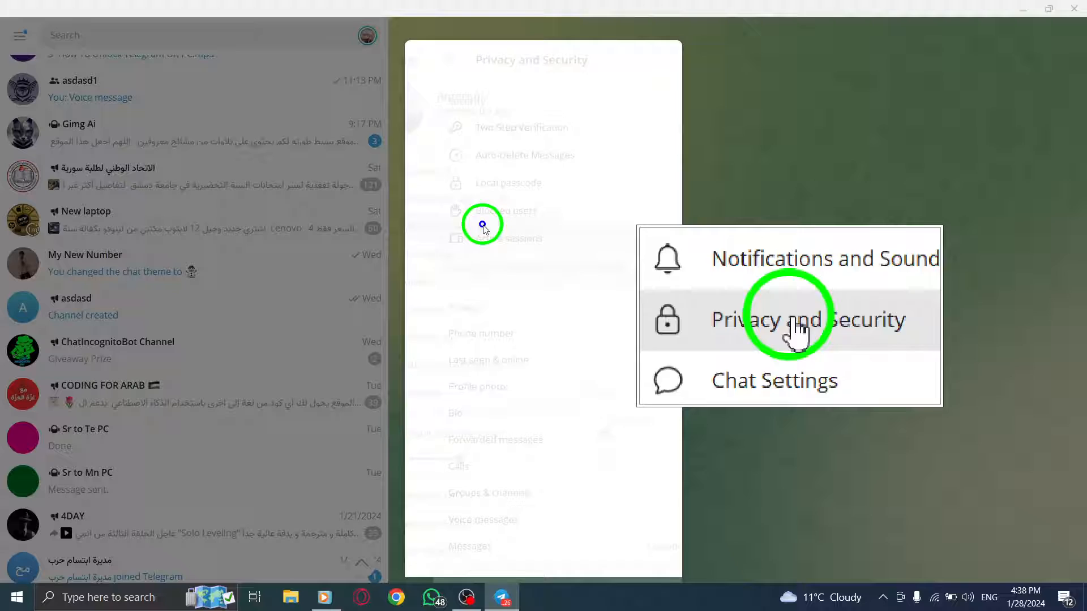
left_click(807, 319)
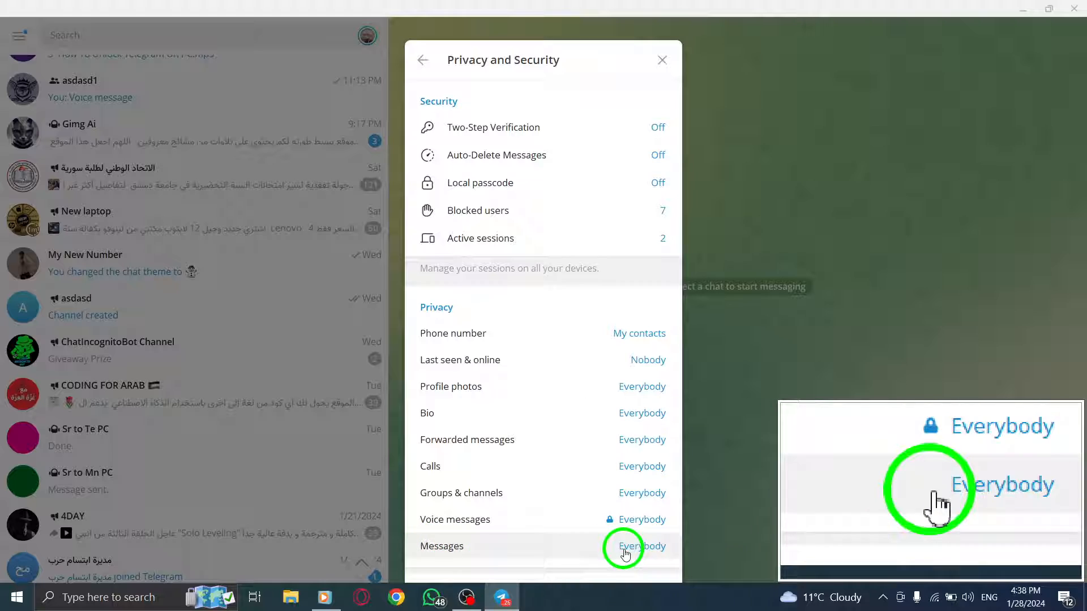
- Set who can send you messages to Everybody and confirm with Done
left_click(640, 545)
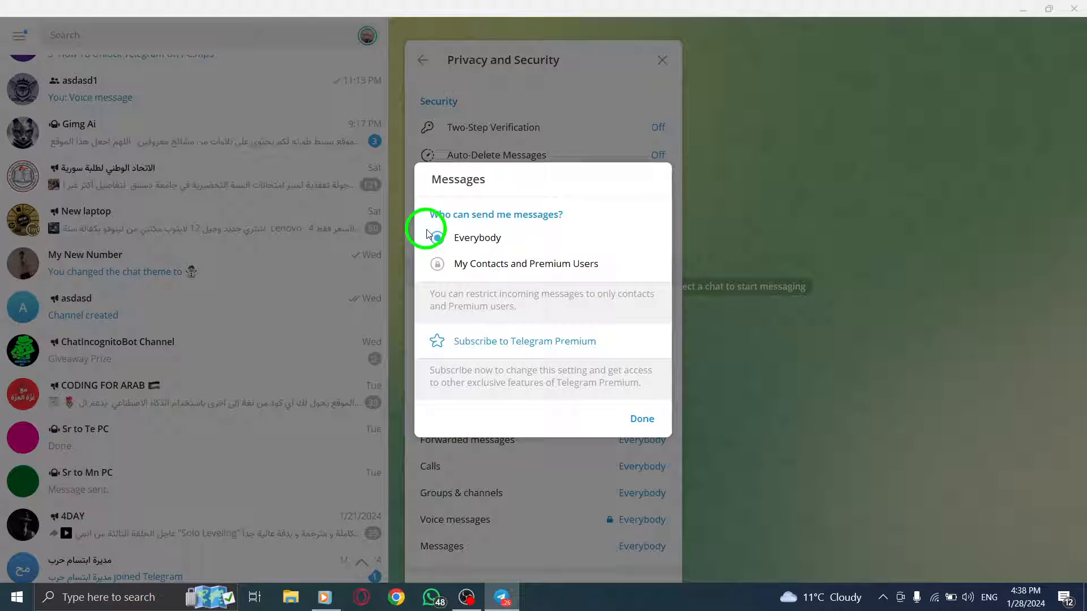
left_click(437, 236)
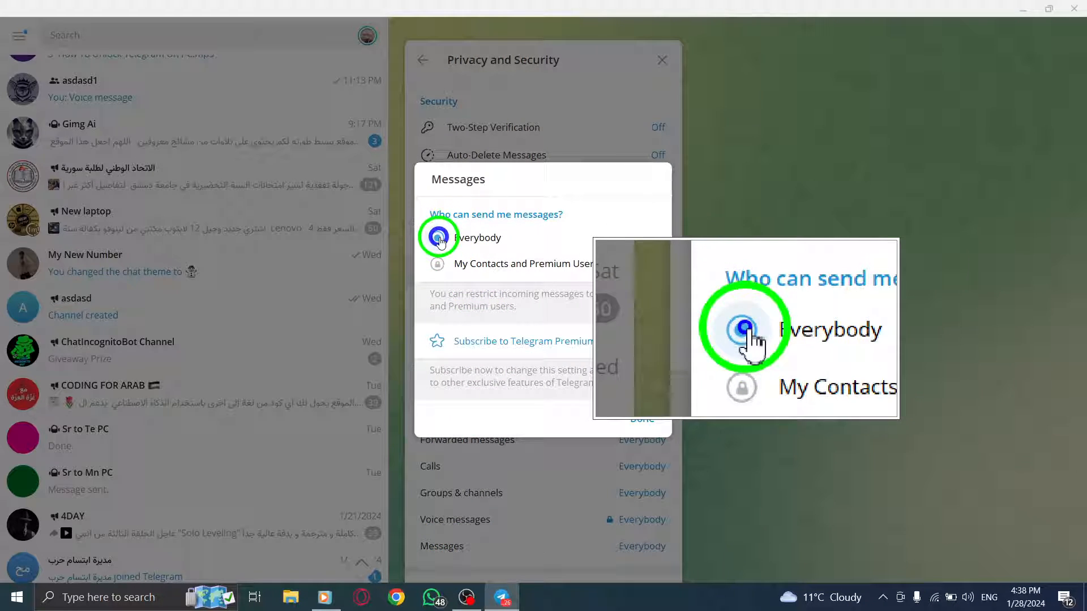
left_click(437, 237)
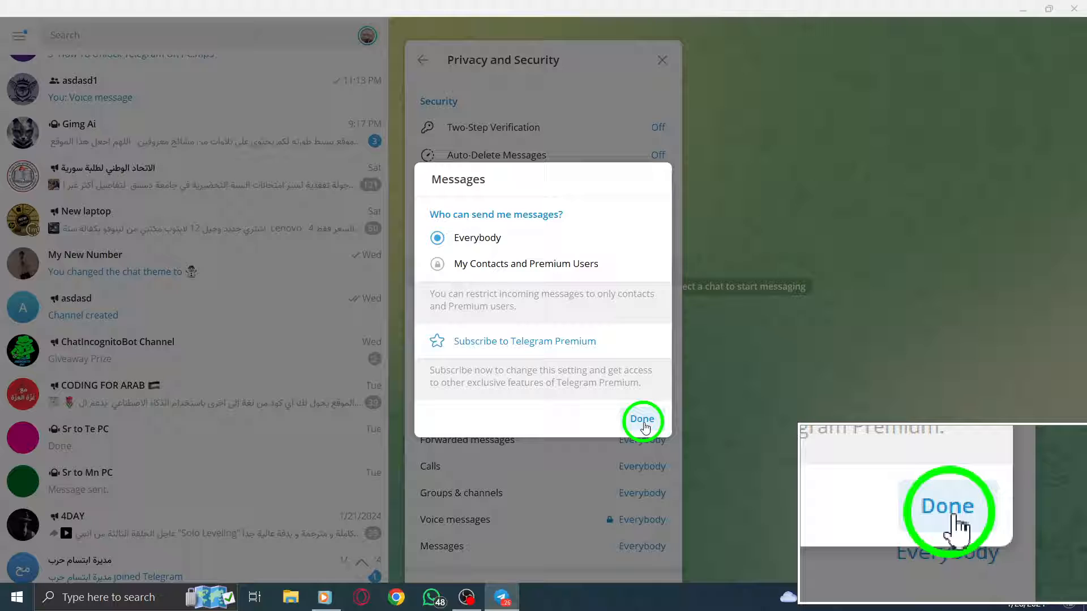
left_click(641, 419)
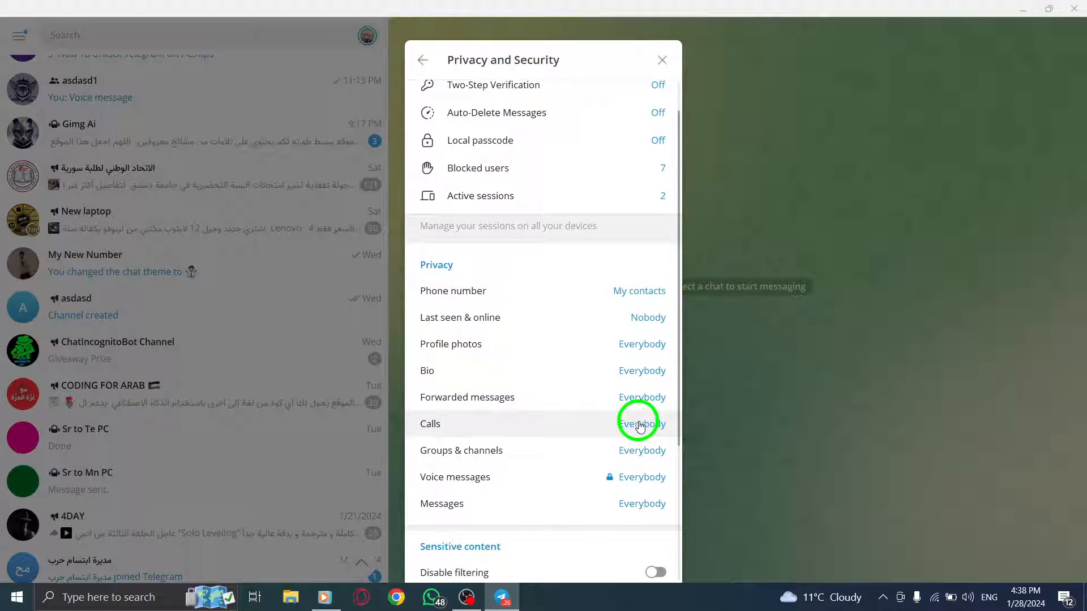
- Close the Privacy and Security panel and minimize Telegram to reveal the desktop
scroll("down", 3)
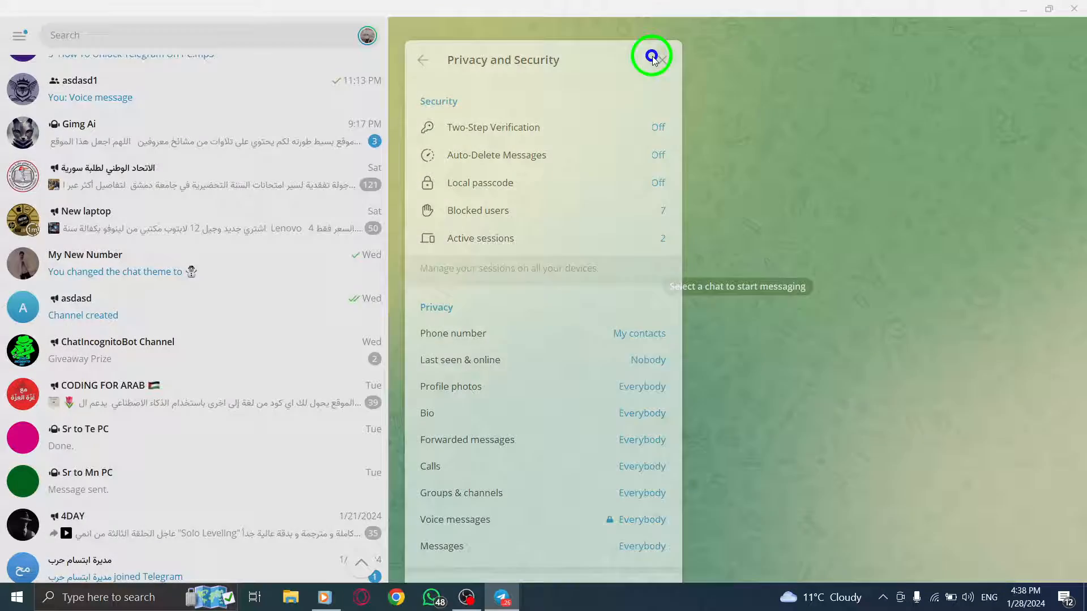
left_click(651, 57)
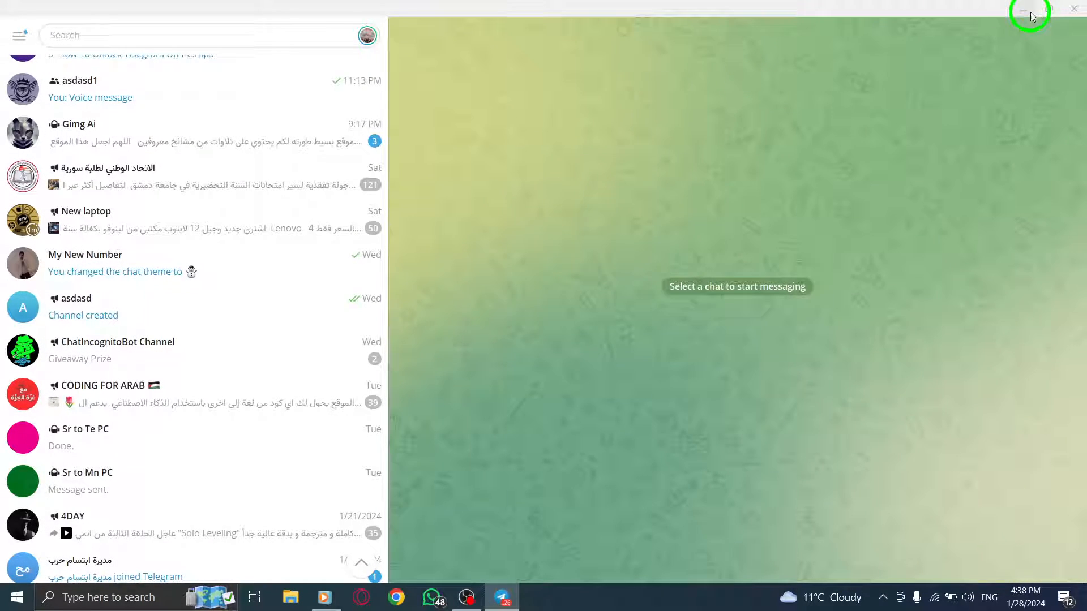
left_click(1022, 11)
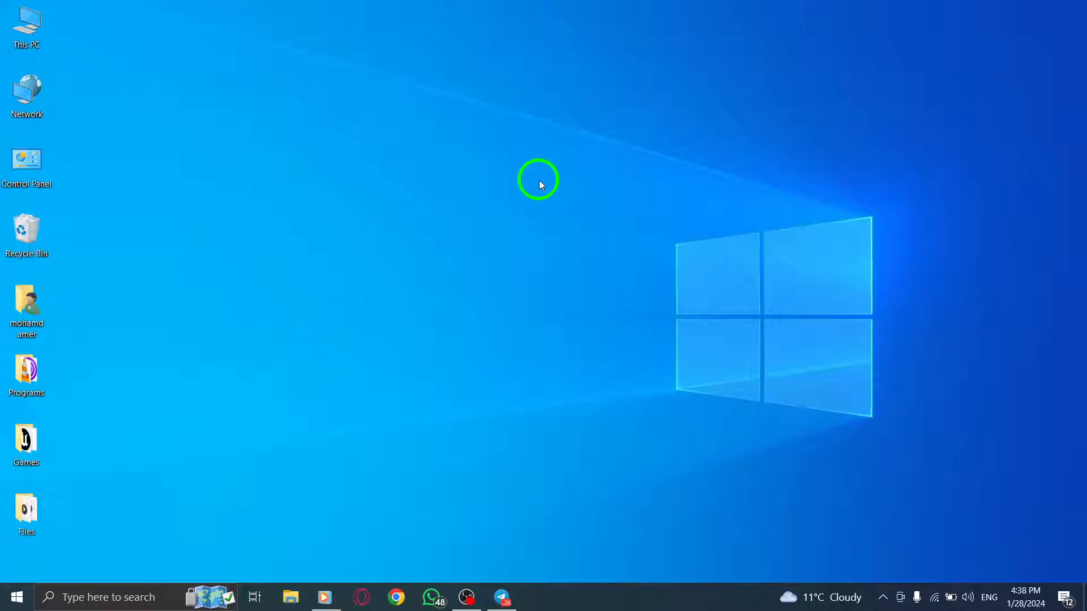